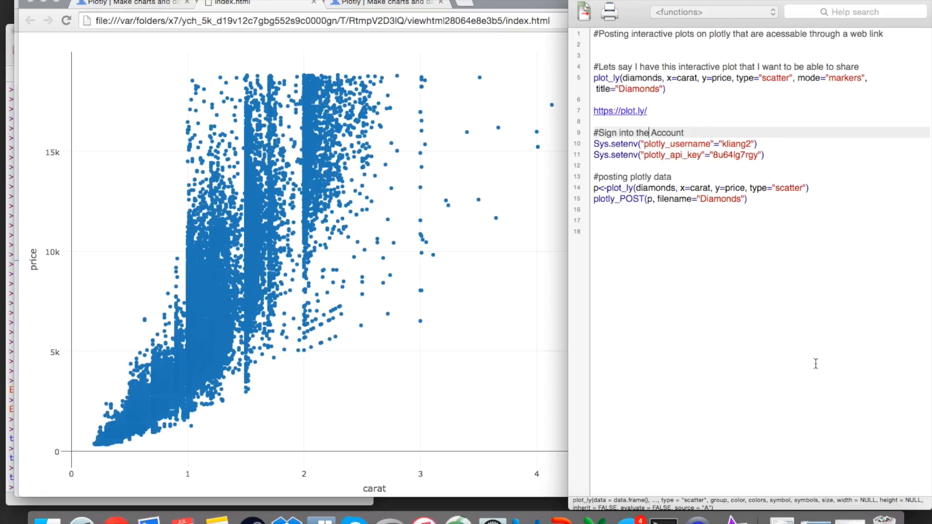
pyautogui.moveTo(699, 79)
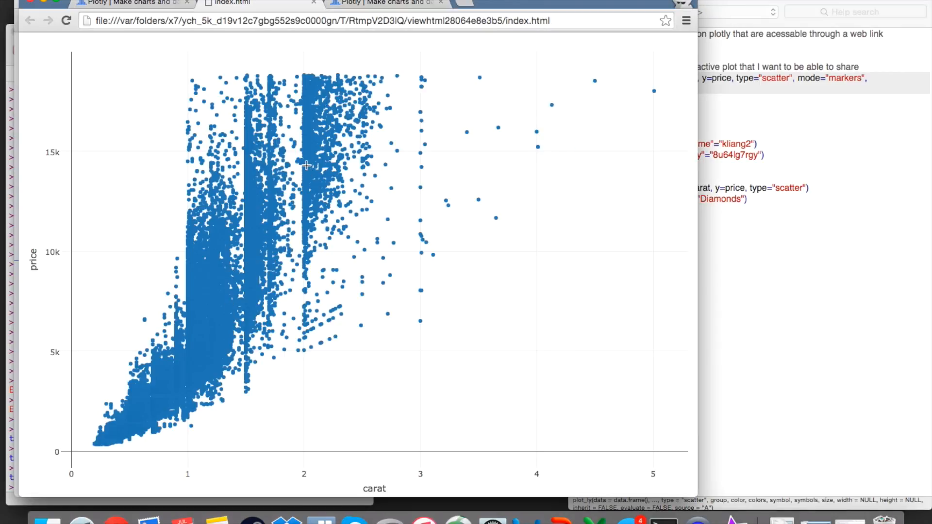
pyautogui.moveTo(407, 151)
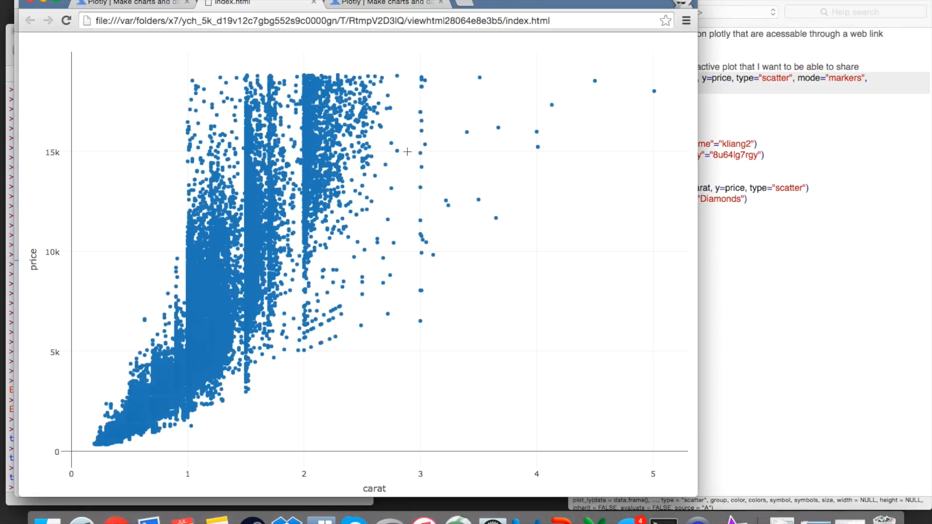
pyautogui.moveTo(609, 132)
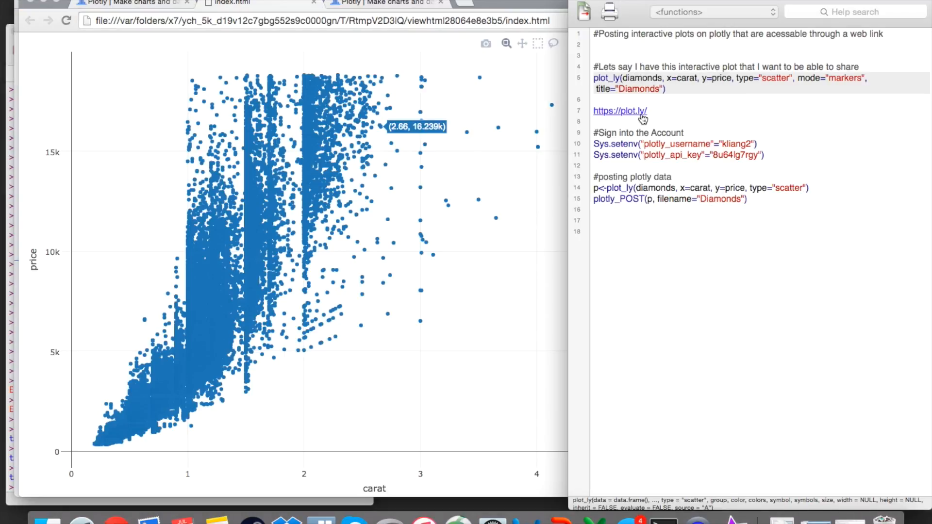
pyautogui.click(619, 111)
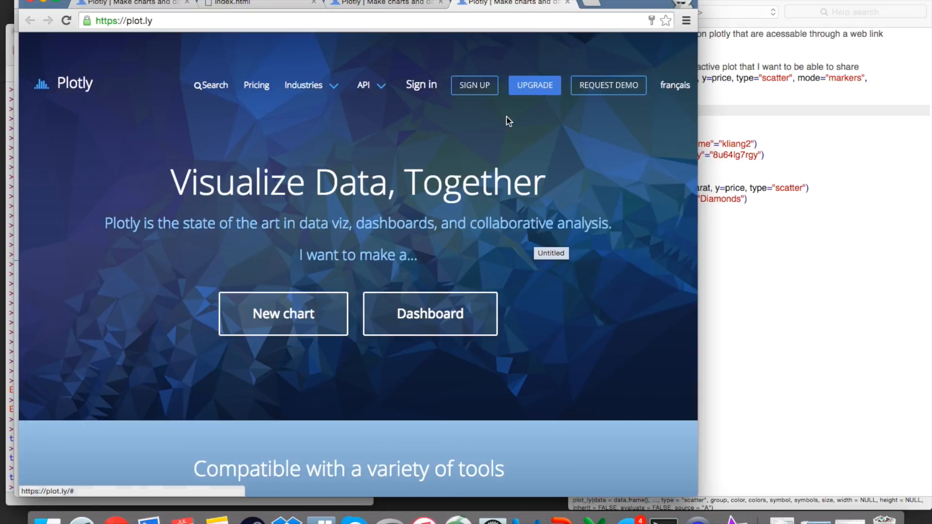
pyautogui.click(474, 84)
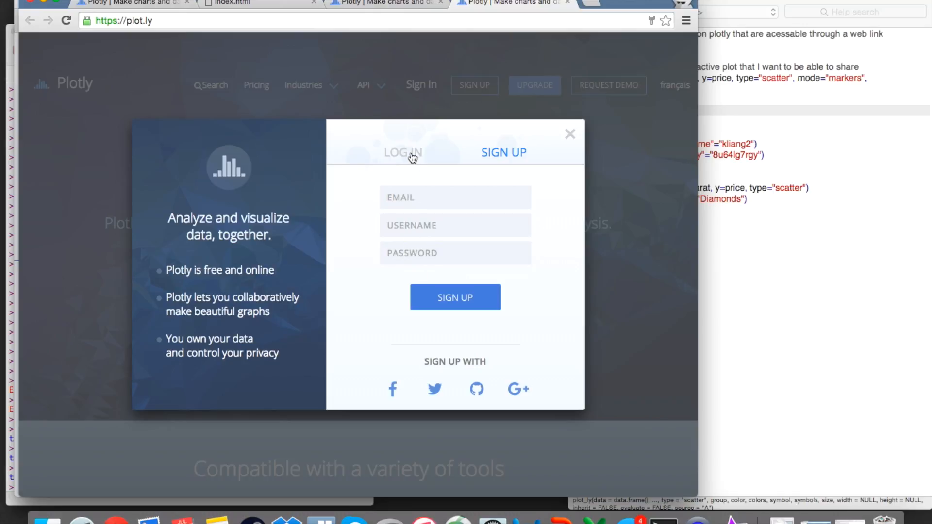
pyautogui.click(402, 152)
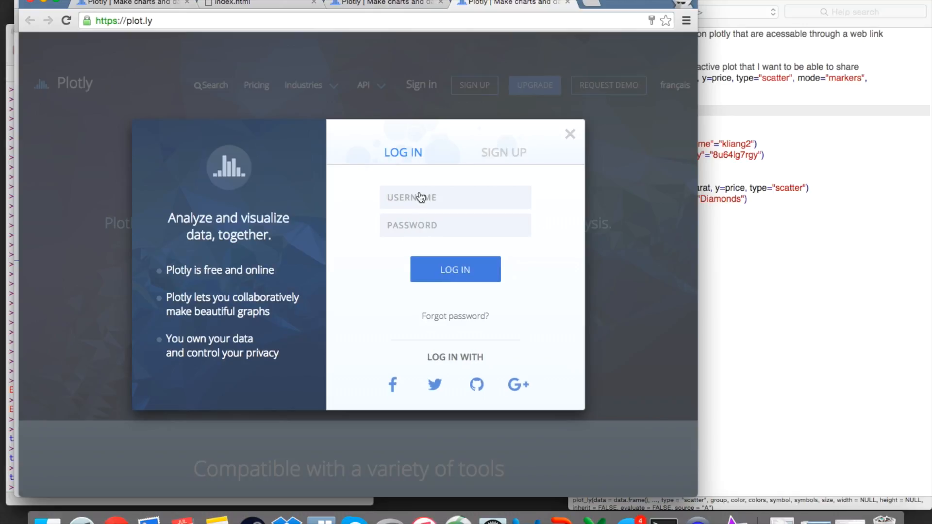
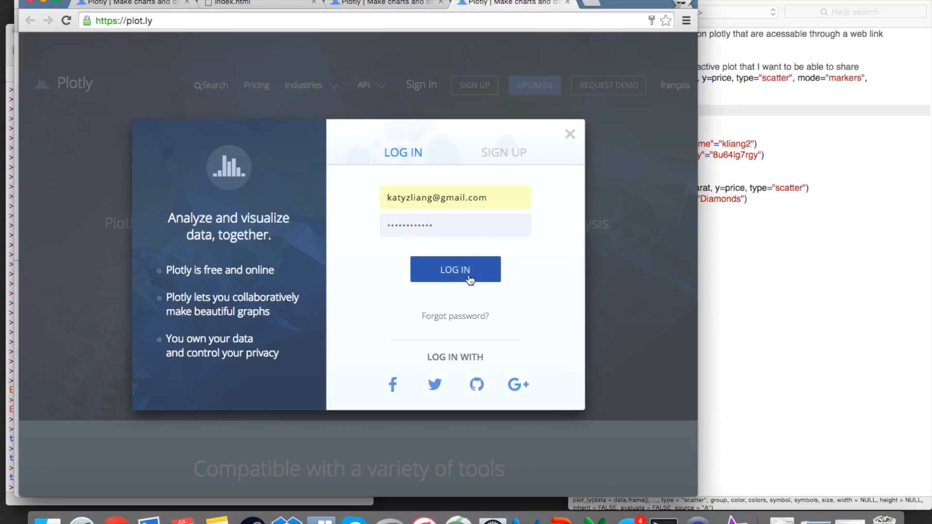
pyautogui.click(454, 269)
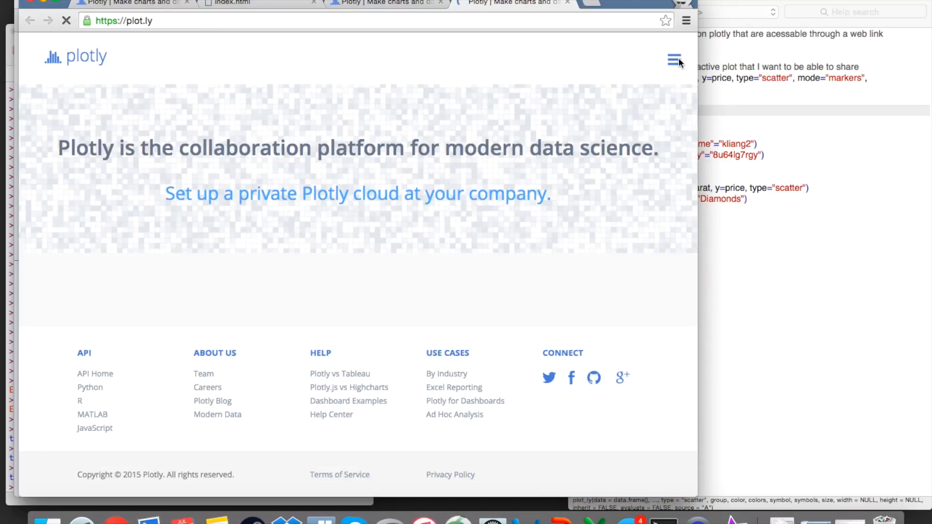
pyautogui.moveTo(680, 66)
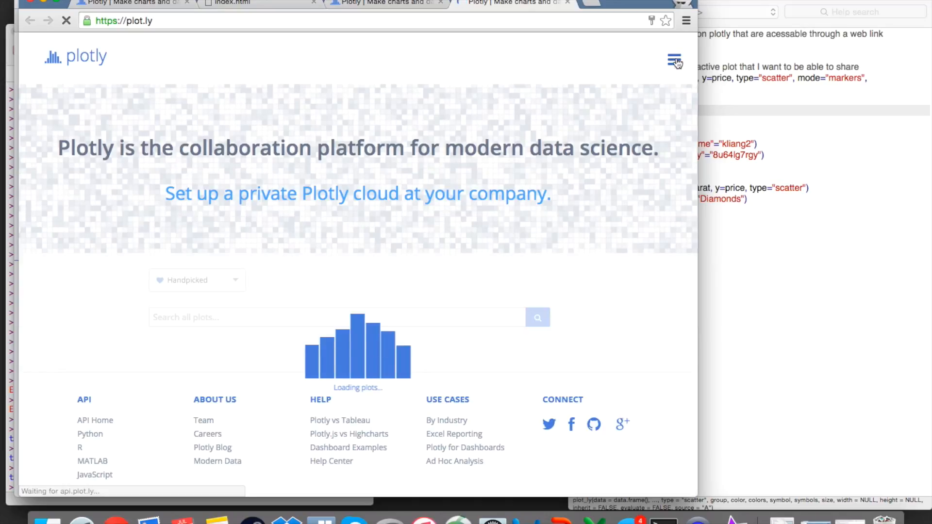
# - Open the account's Settings and show the API KEYS page with username and key
pyautogui.click(673, 59)
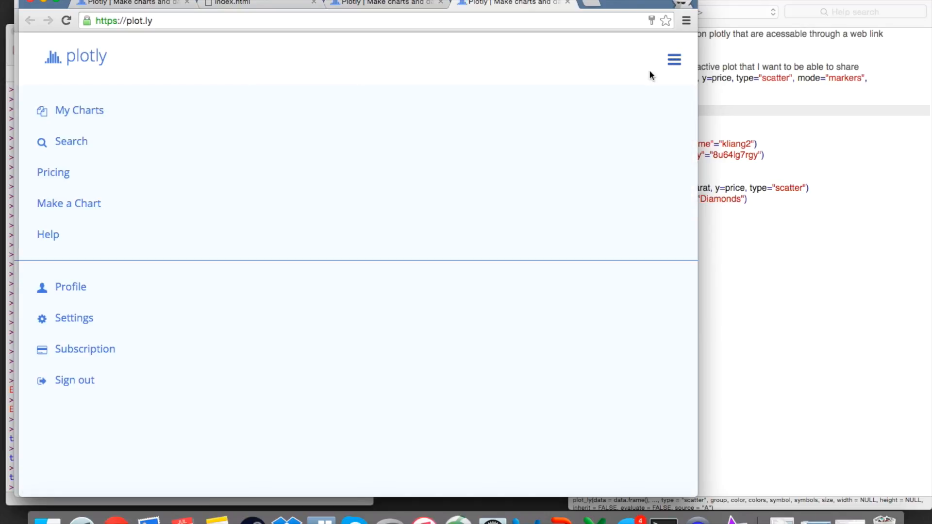
pyautogui.click(74, 318)
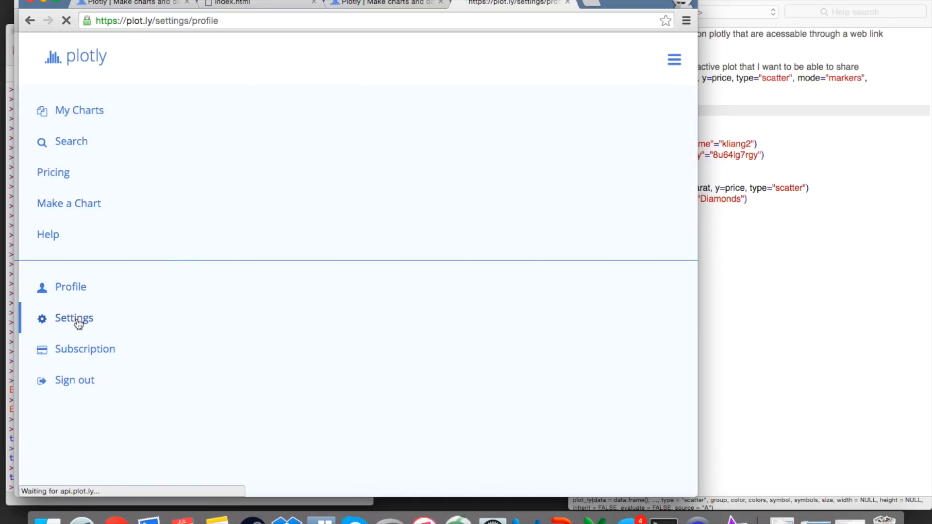
pyautogui.click(74, 318)
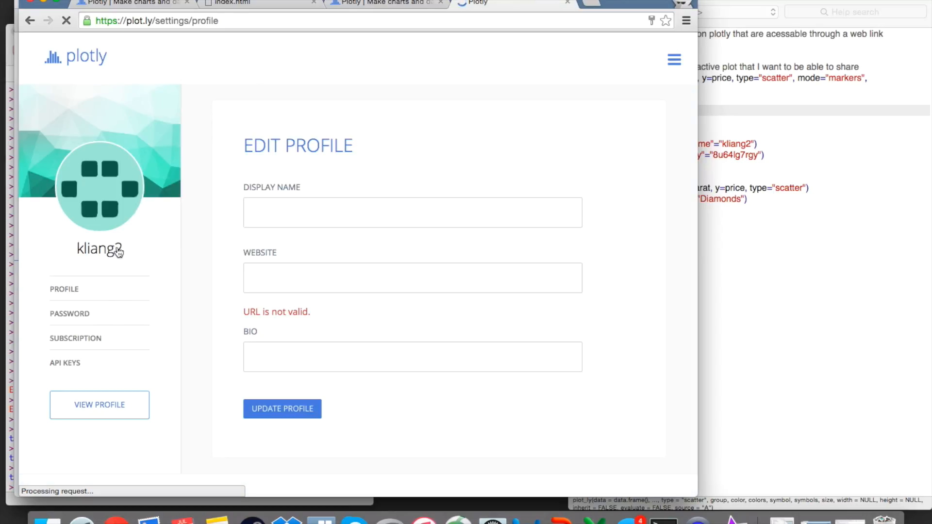
pyautogui.moveTo(75, 339)
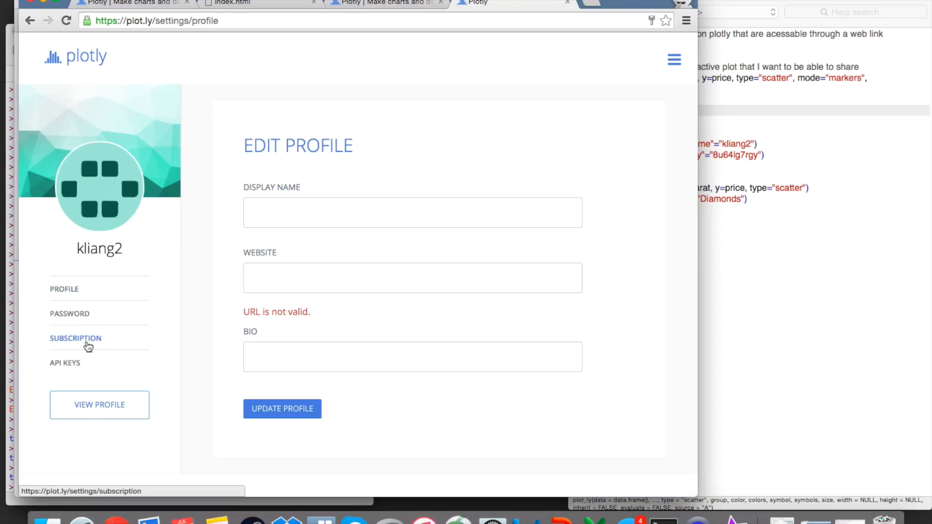
pyautogui.moveTo(64, 362)
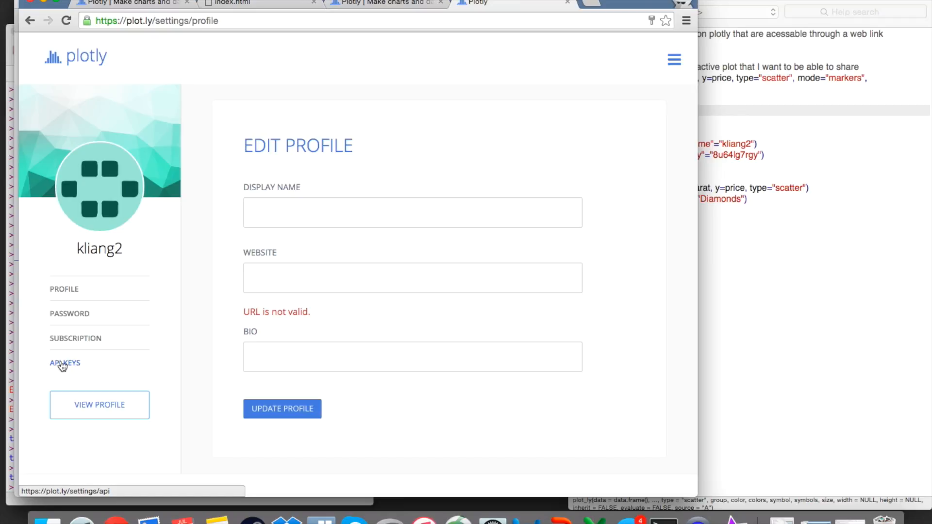
pyautogui.click(64, 363)
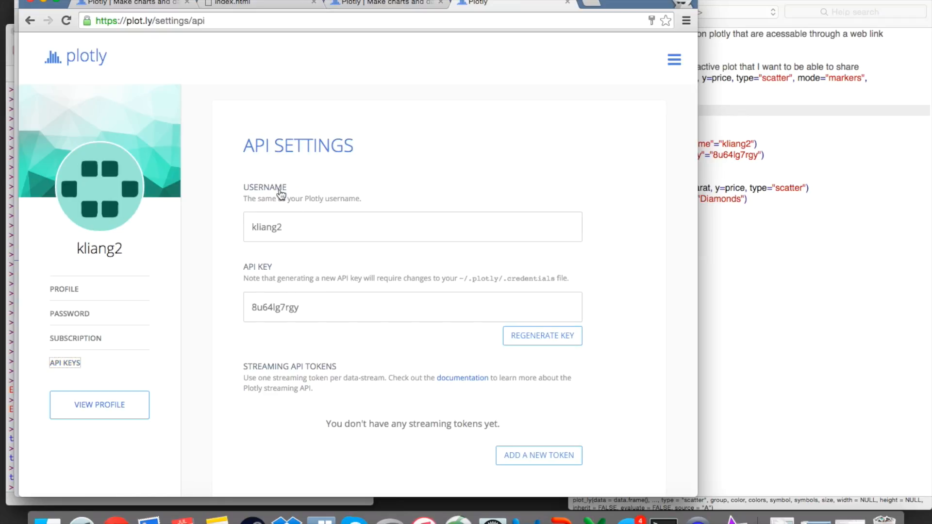
pyautogui.moveTo(591, 302)
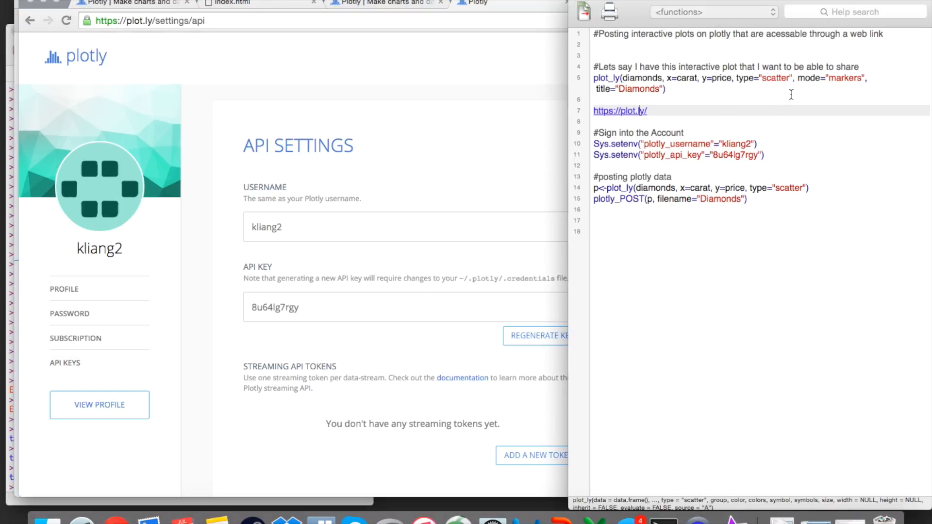
pyautogui.moveTo(693, 106)
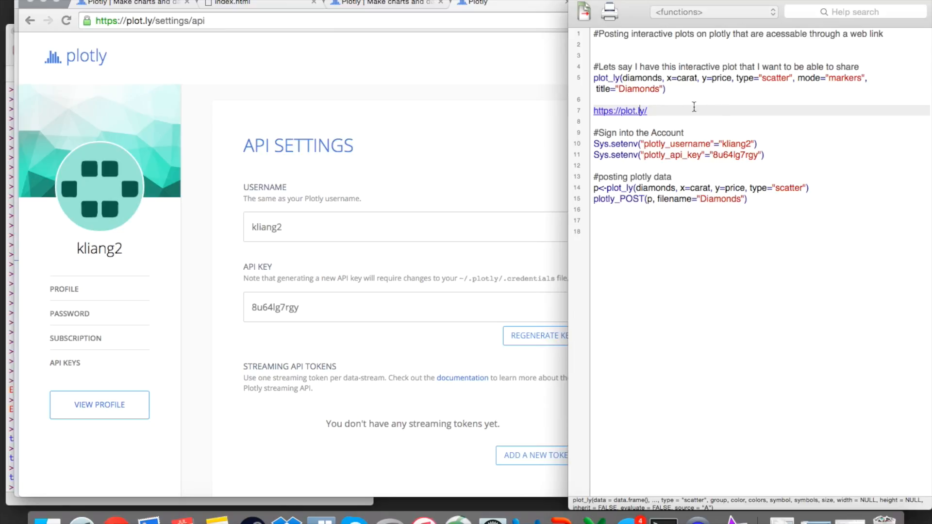
pyautogui.moveTo(674, 141)
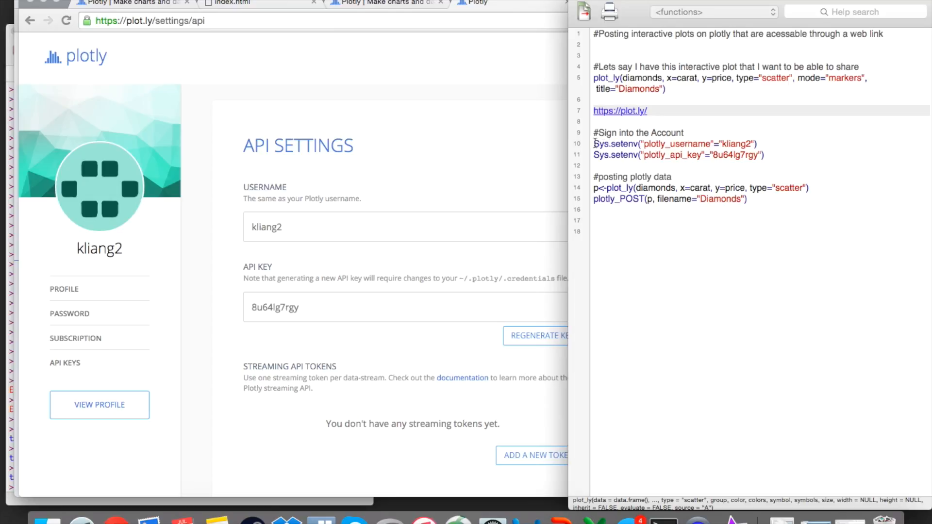
# - Run the Sys.setenv lines setting plotly_username and plotly_api_key in the console
pyautogui.doubleClick(615, 143)
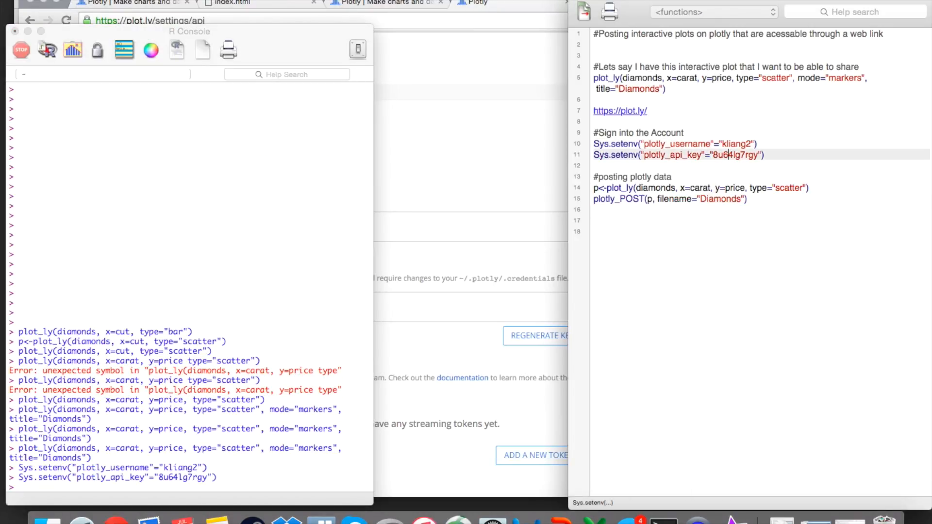
pyautogui.moveTo(422, 147)
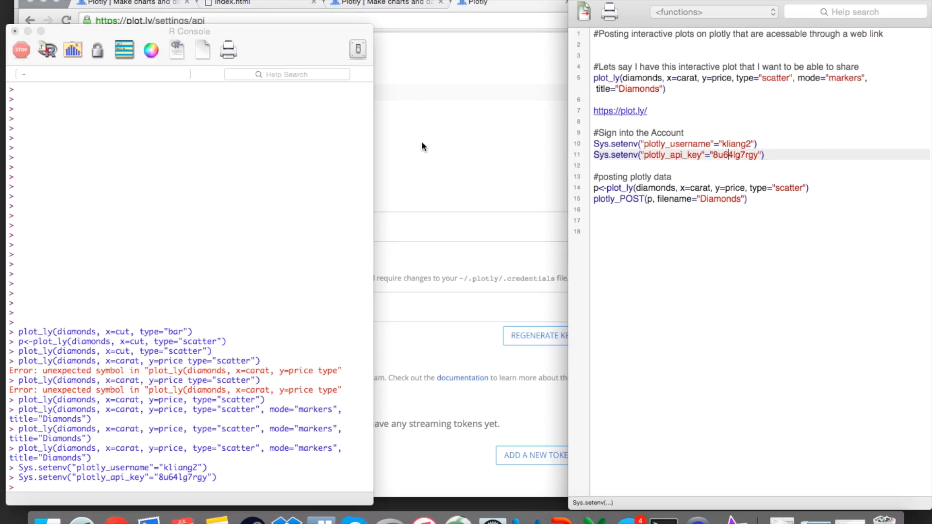
pyautogui.moveTo(726, 189)
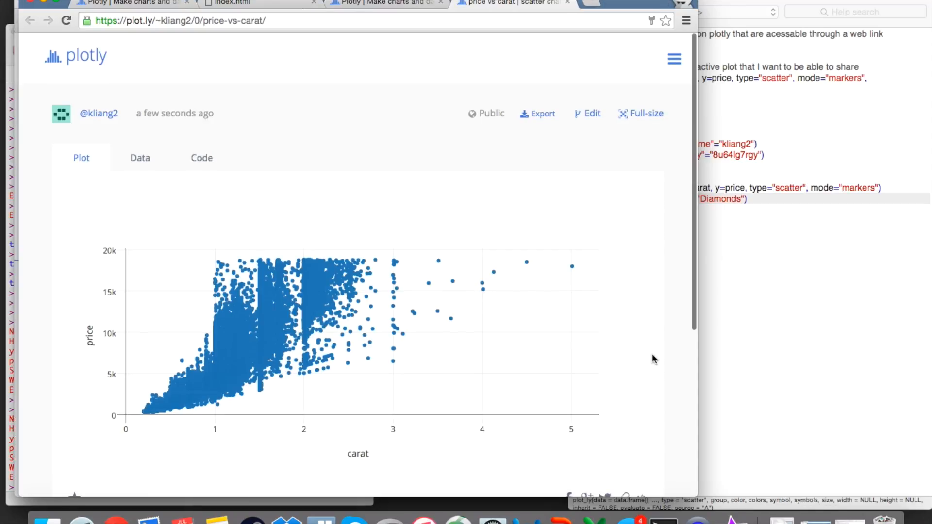
pyautogui.scroll(-3)
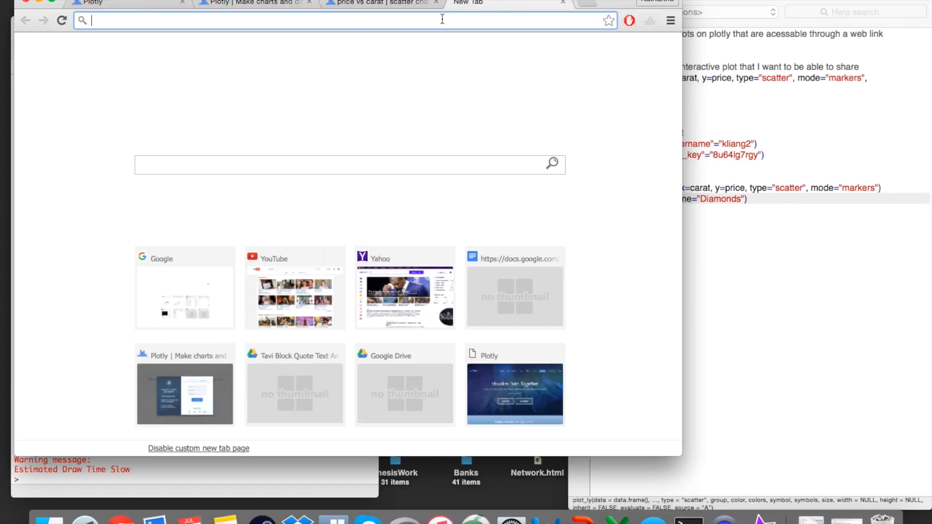
pyautogui.write('https://plot.ly/~kliang2/0')
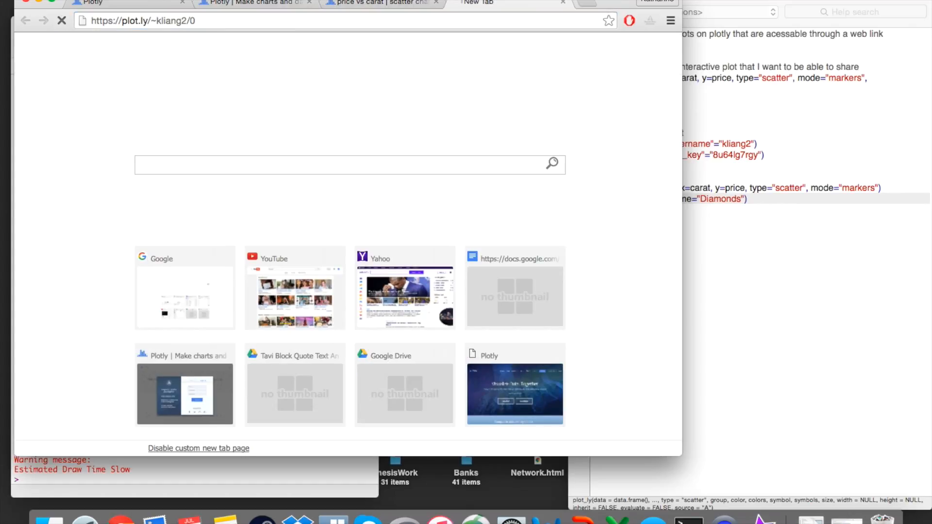